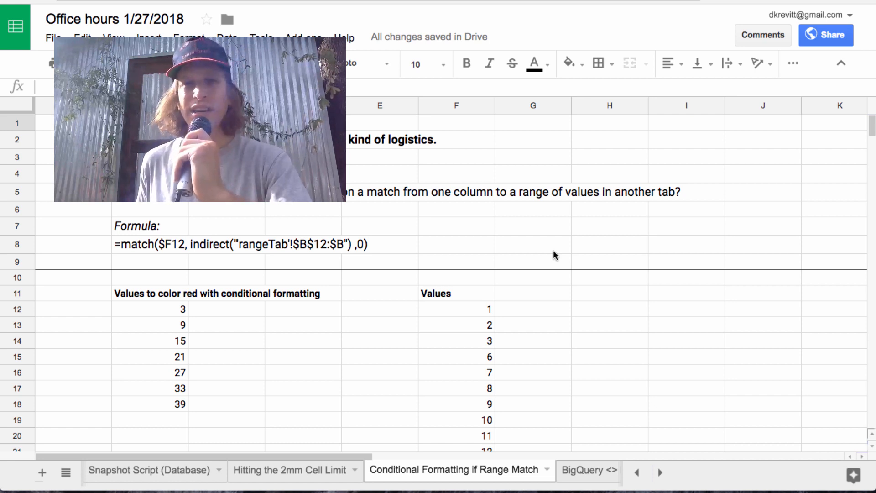
Click through the column F values (including 6 and 10) and the column B values 3 and 9.
left_click(461, 309)
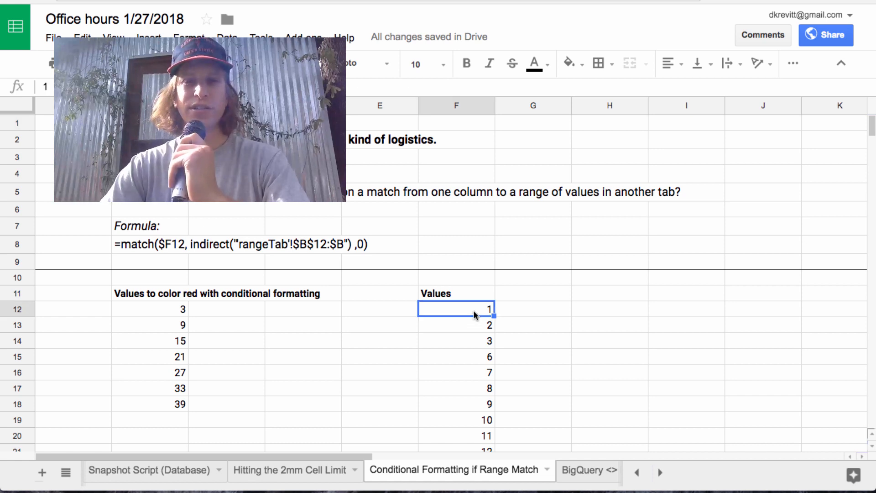
left_click(456, 357)
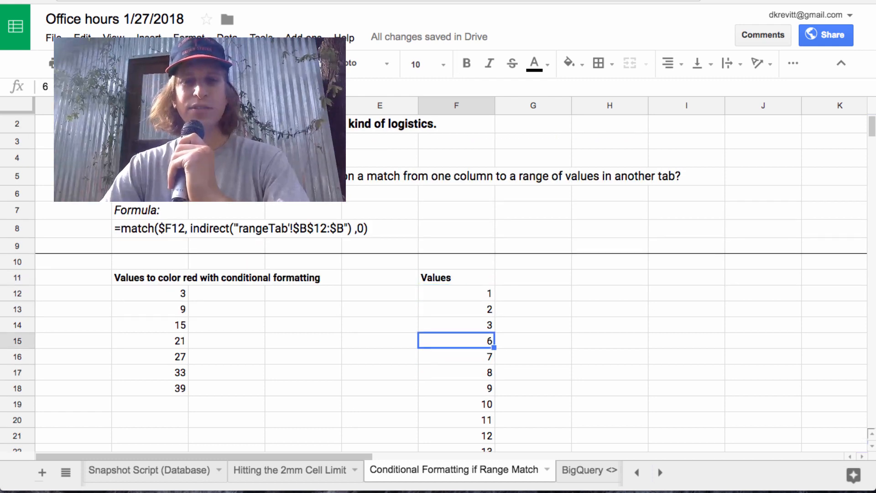
left_click(456, 404)
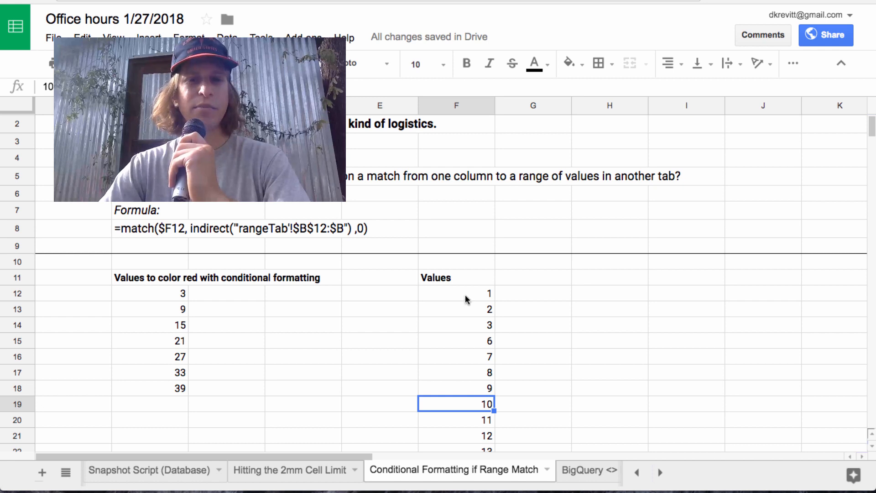
left_click(150, 292)
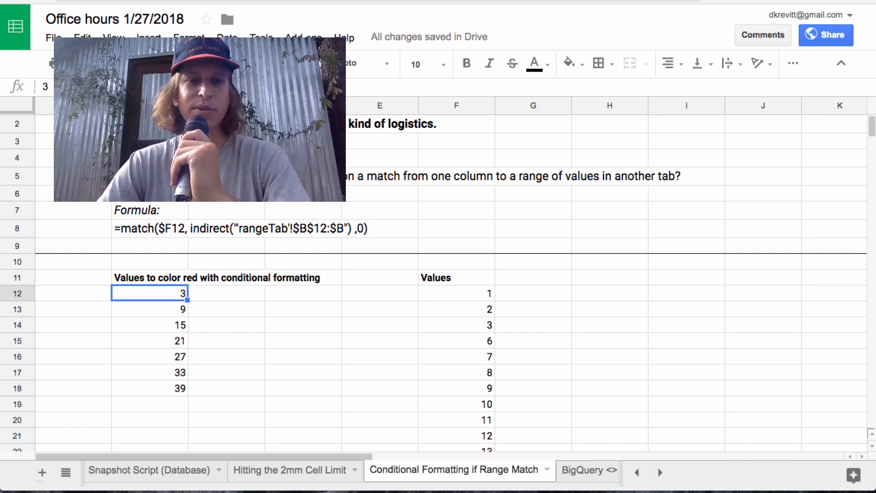
left_click(150, 308)
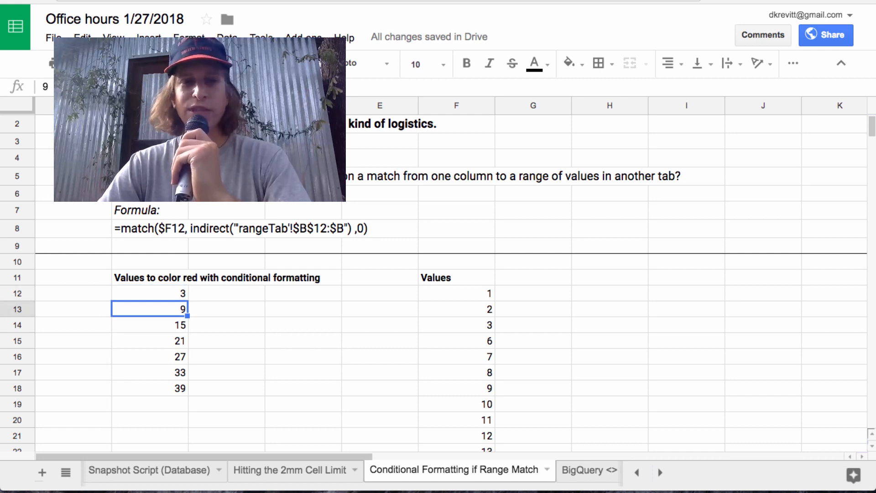
left_click(455, 293)
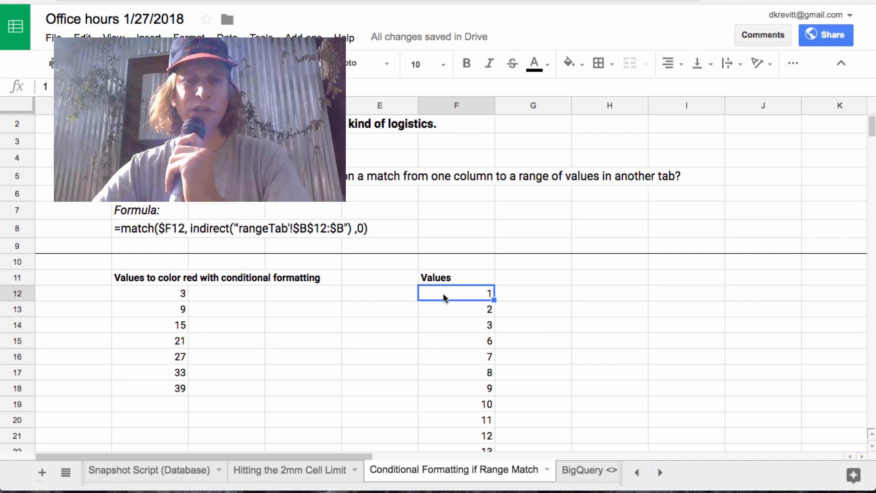
mouse_move(141, 298)
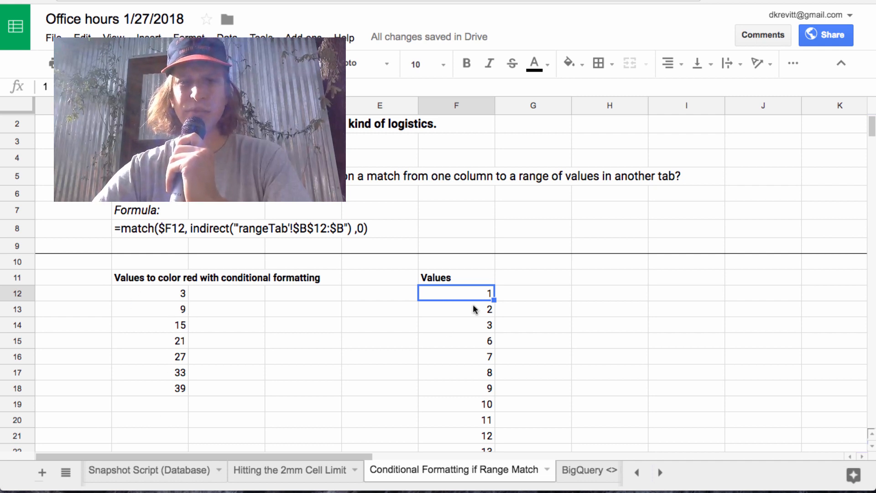
Add a conditional formatting rule on range F12:F using the 'Custom formula is' condition.
left_click(189, 36)
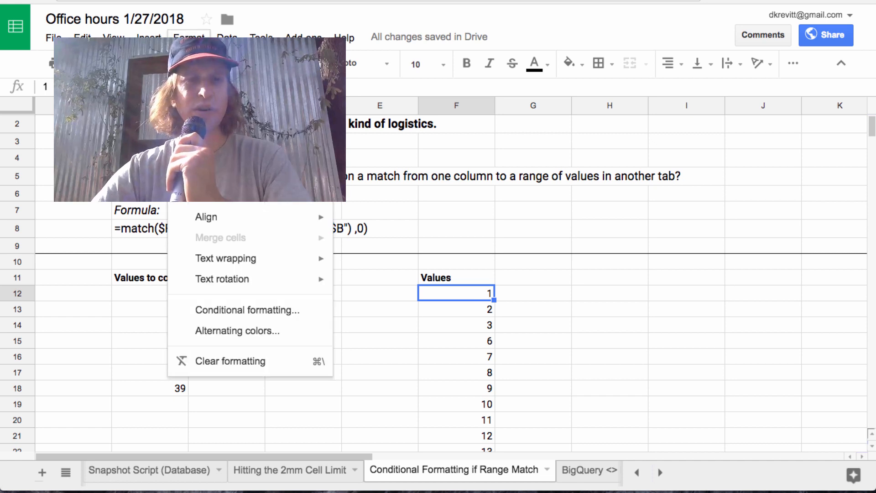
left_click(247, 310)
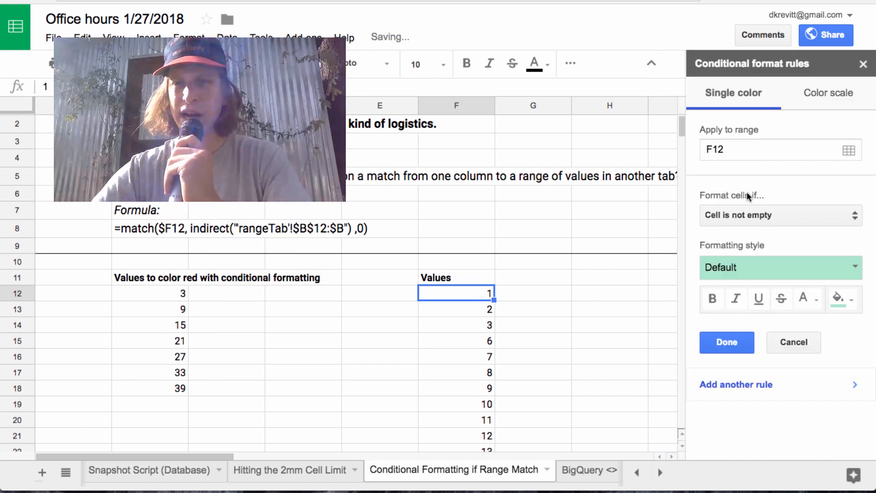
left_click(780, 149)
type(":F")
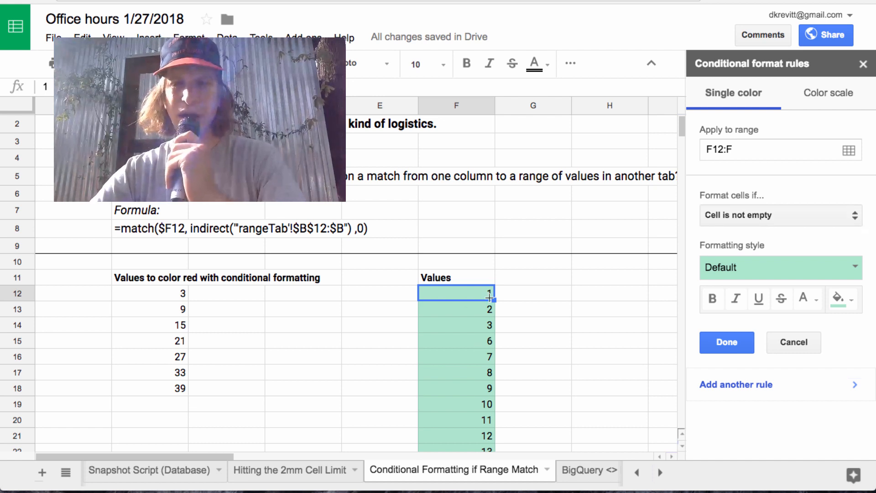
left_click(781, 215)
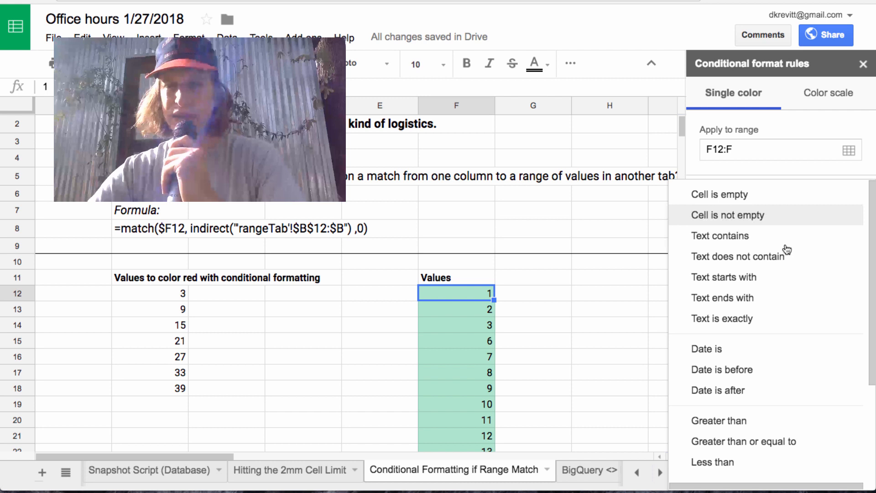
scroll("down", 3)
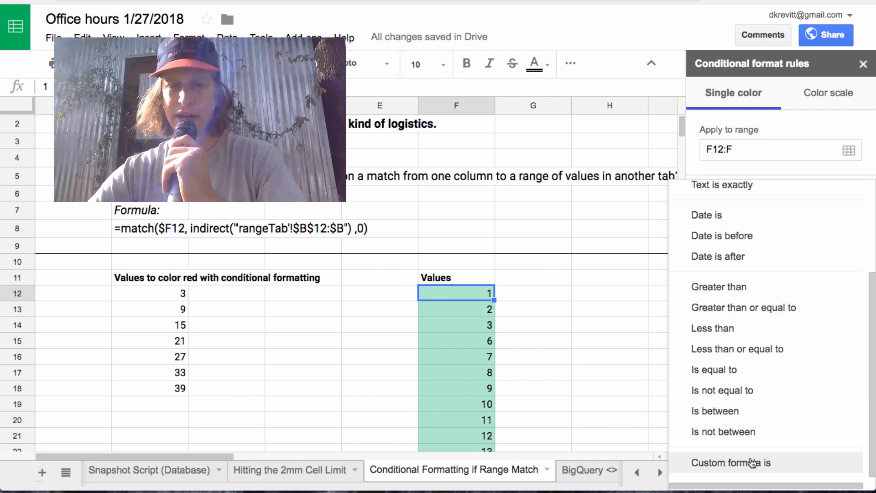
left_click(731, 462)
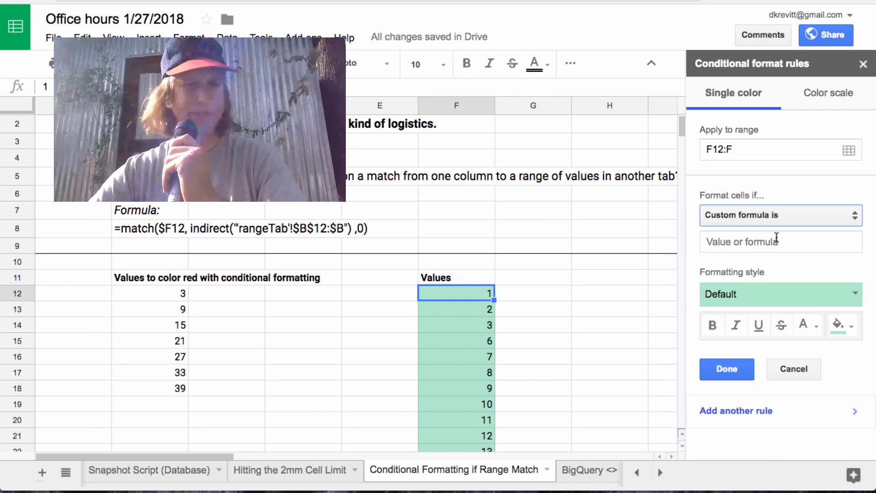
left_click(776, 241)
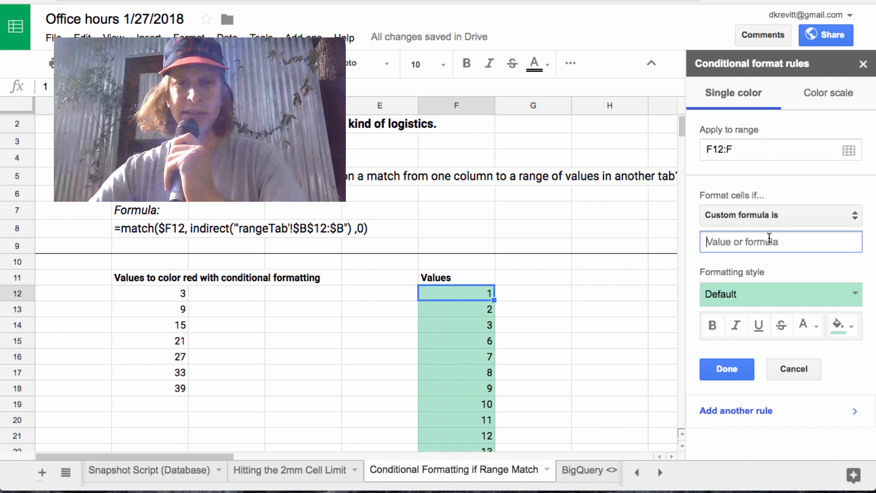
Enter the custom formula =match($F12, $B$12:$B, 0), dropping a partly typed indirect call.
type("=m")
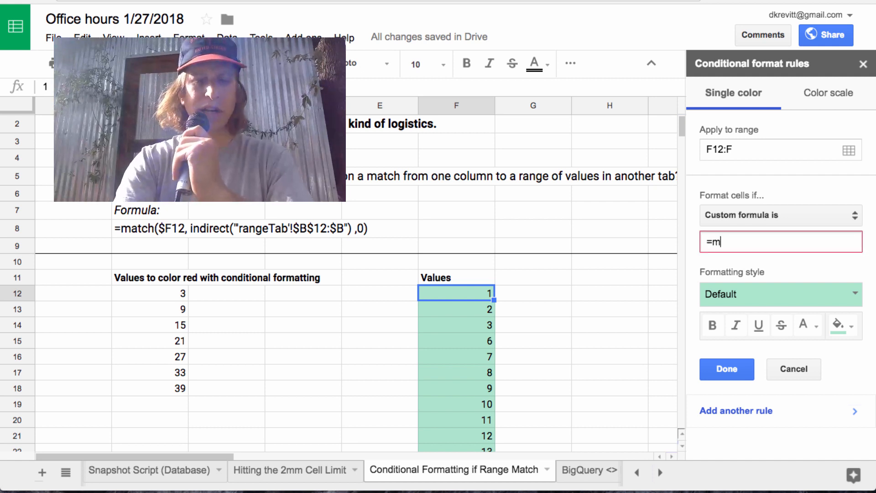
type("atch(")
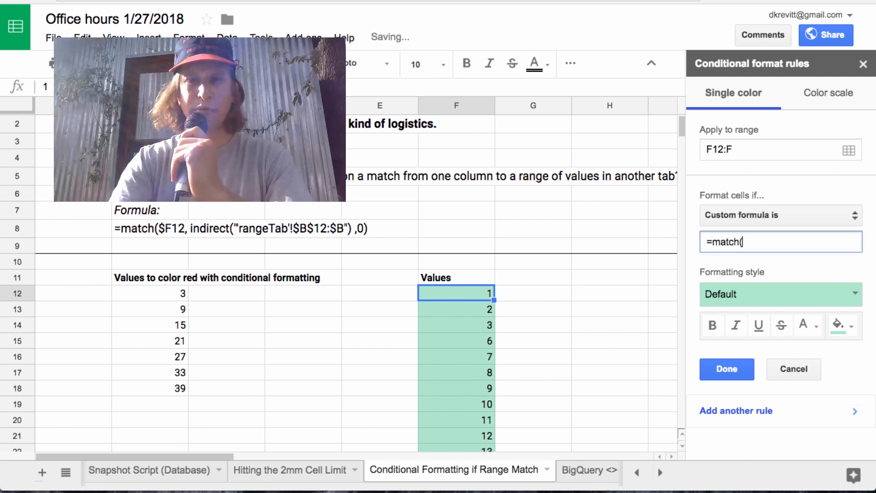
type("$")
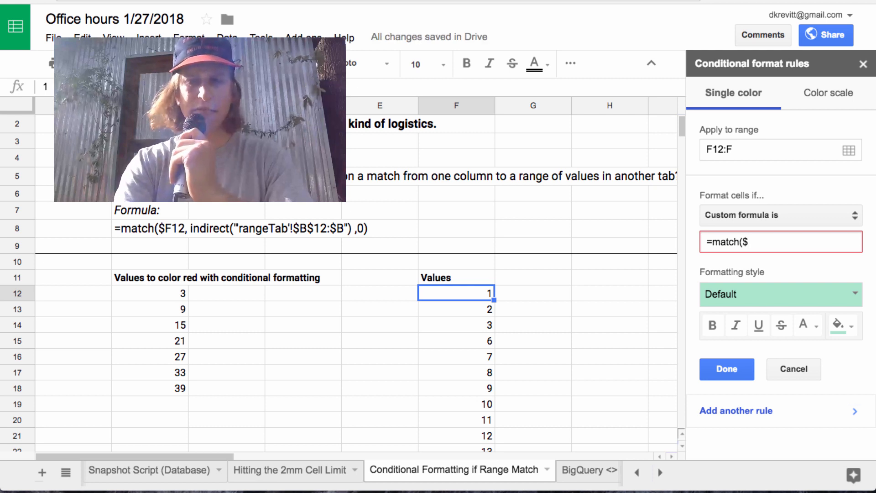
type("F")
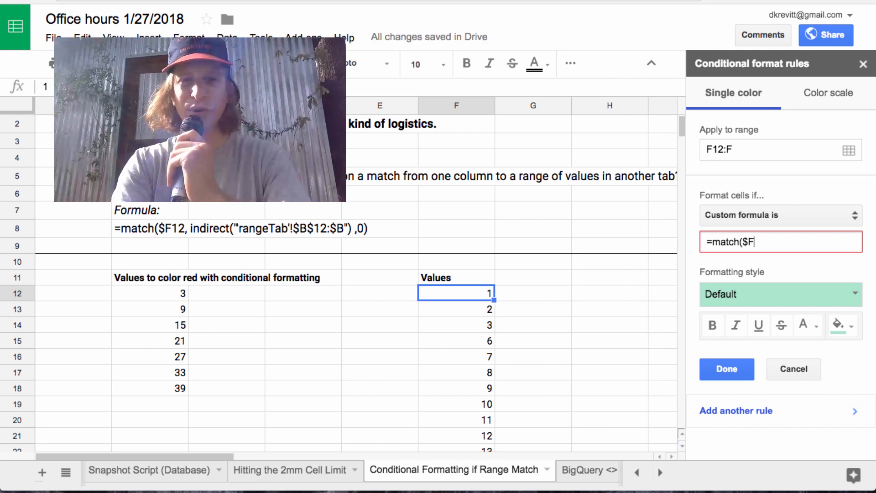
type("12")
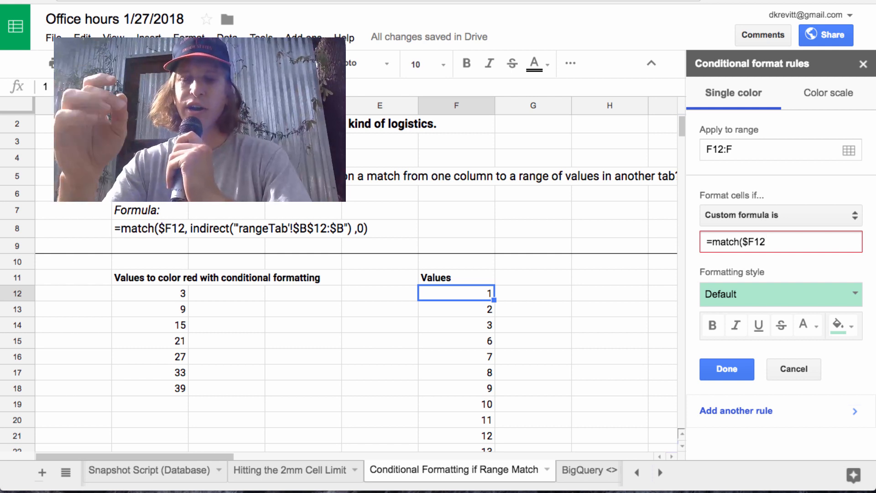
type(", indire")
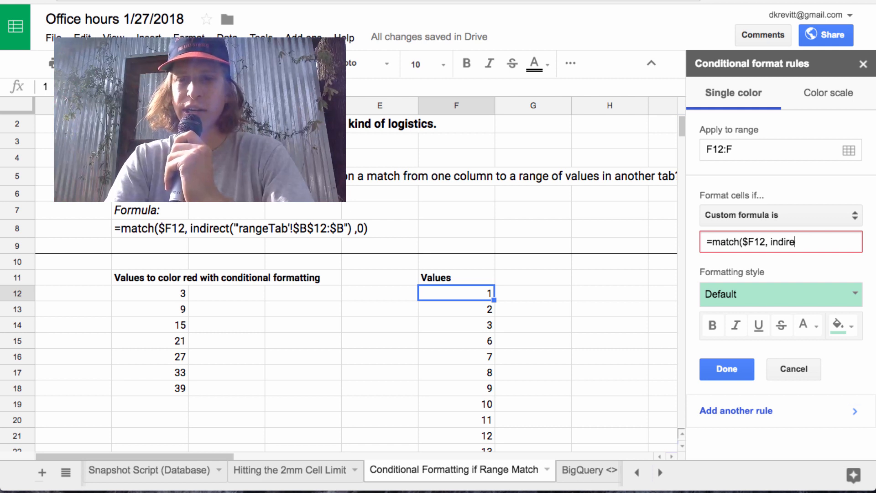
key("Backspace")
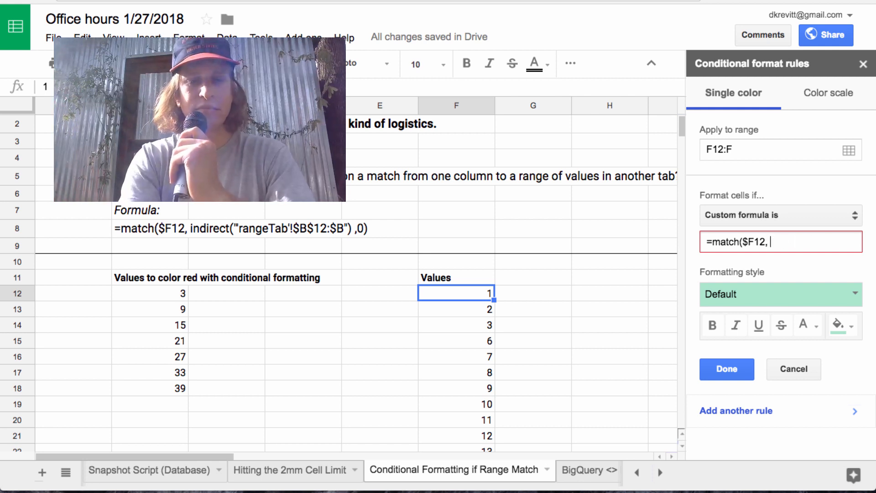
type("$B")
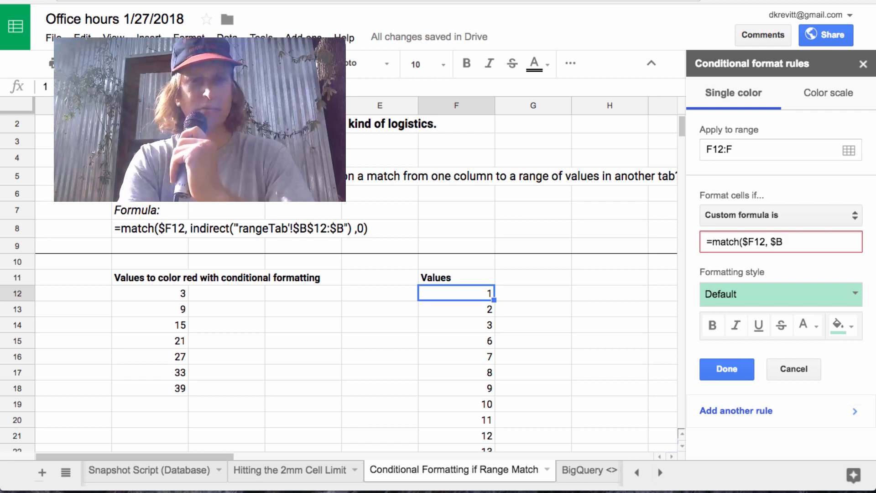
type("$12:")
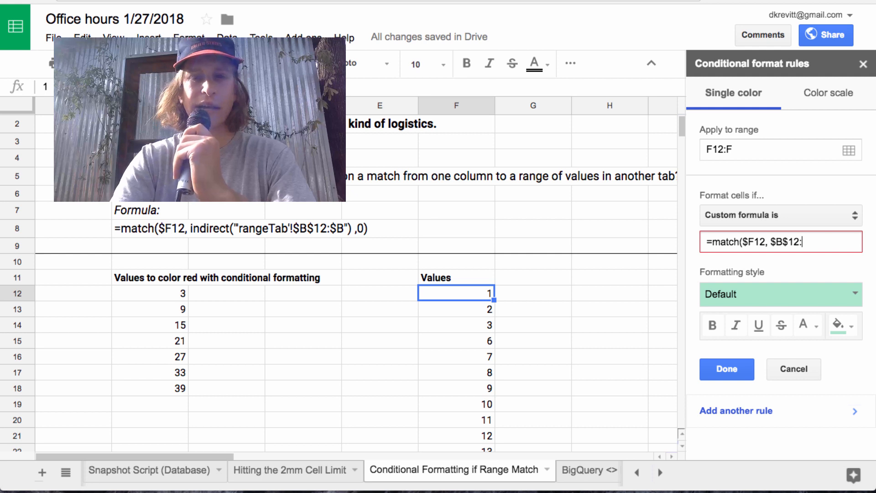
type("$B, 0)")
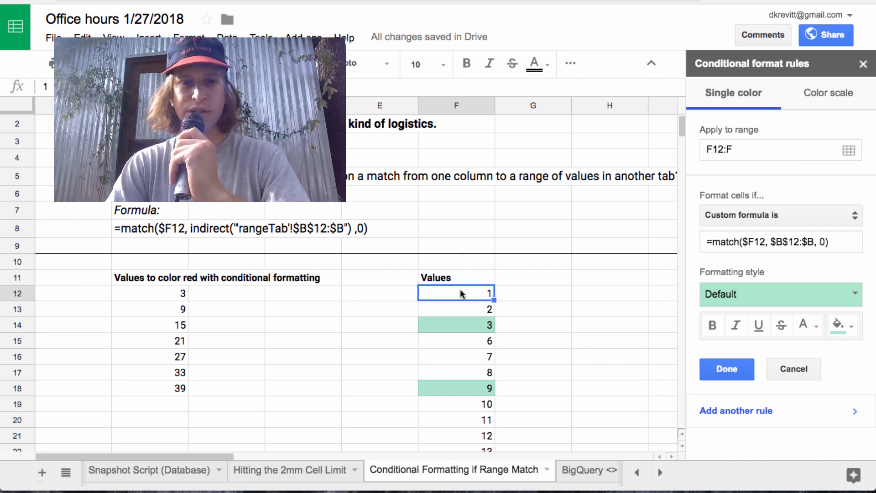
scroll("down", 3)
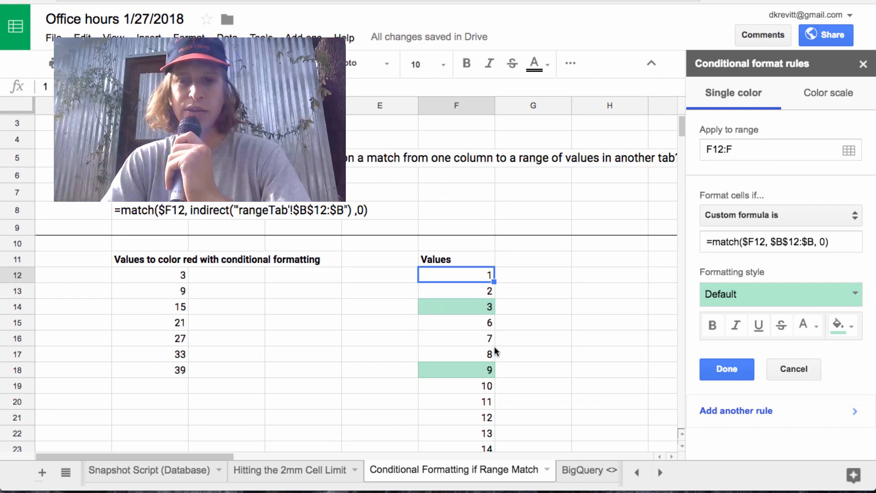
Change the rule's formatting style to the red preset.
left_click(781, 295)
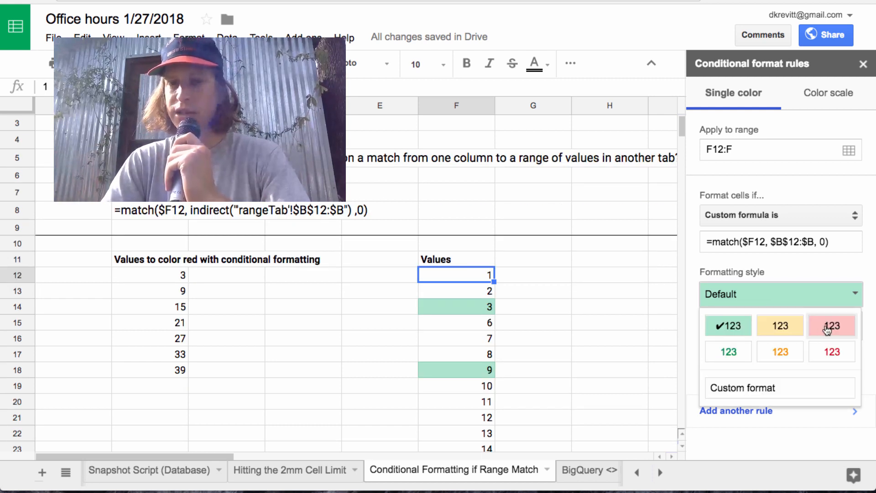
left_click(831, 325)
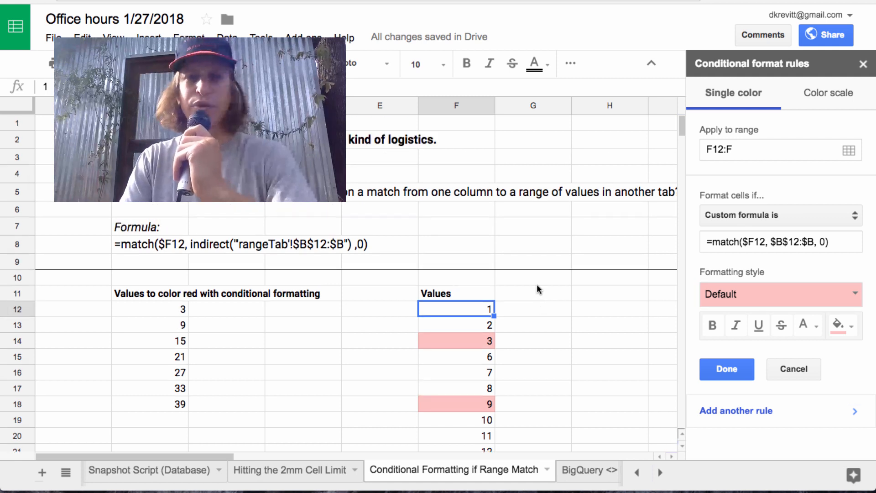
mouse_move(549, 290)
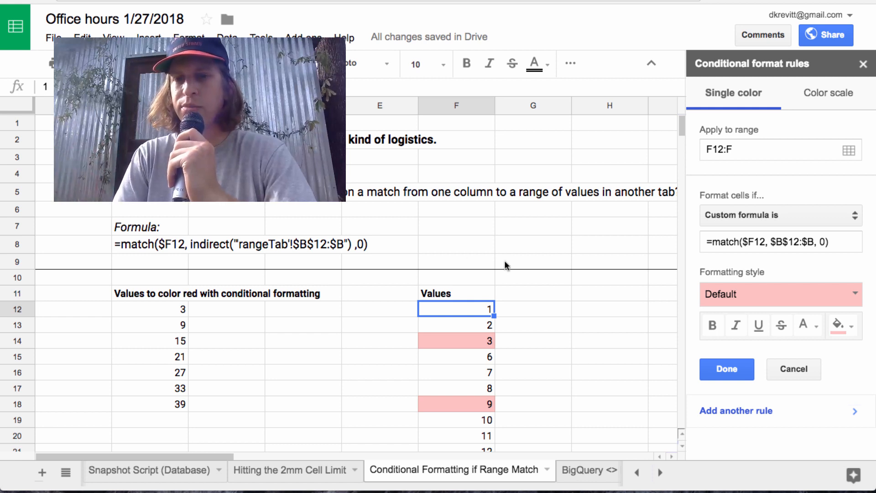
mouse_move(794, 214)
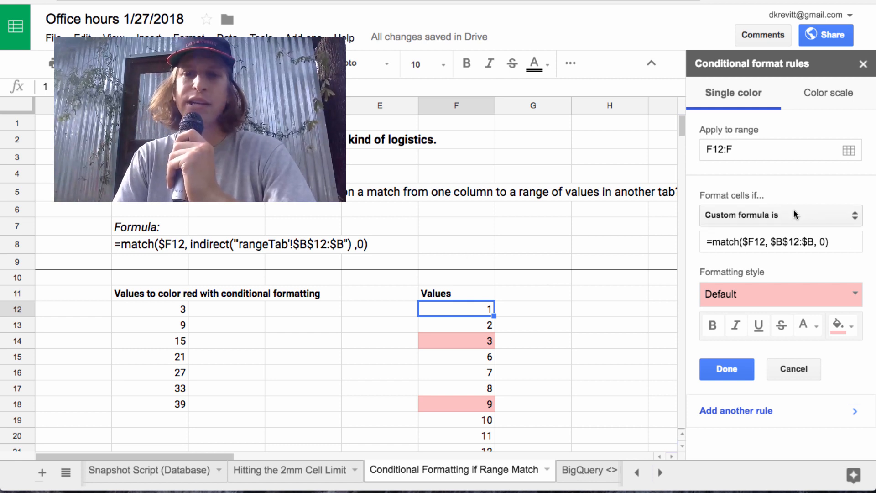